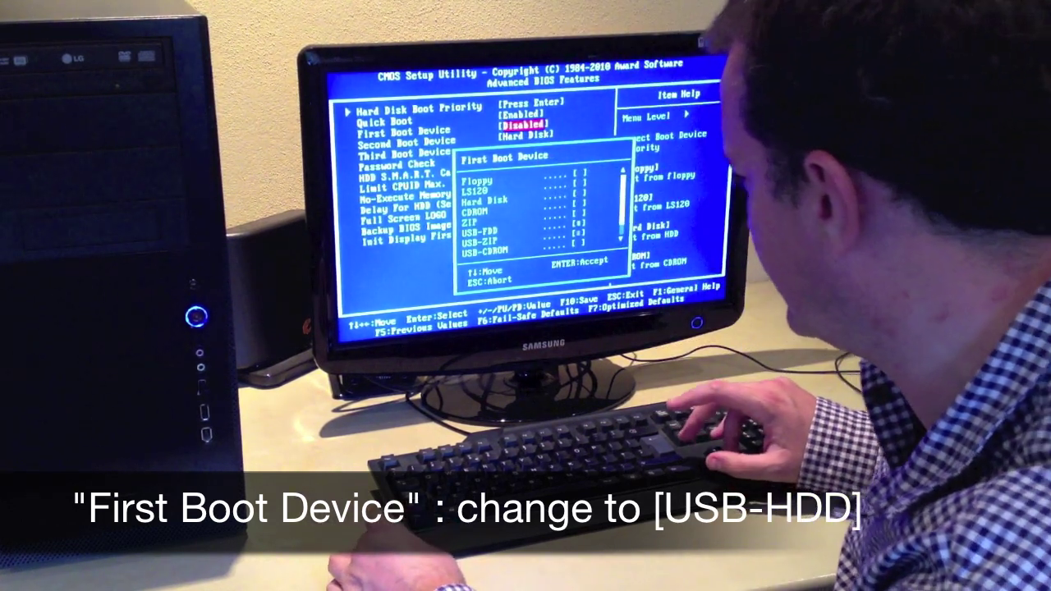
Set First Boot Device to USB-HDD and request Save to CMOS and Exit (F10).
{"action": "key", "text": "down"}
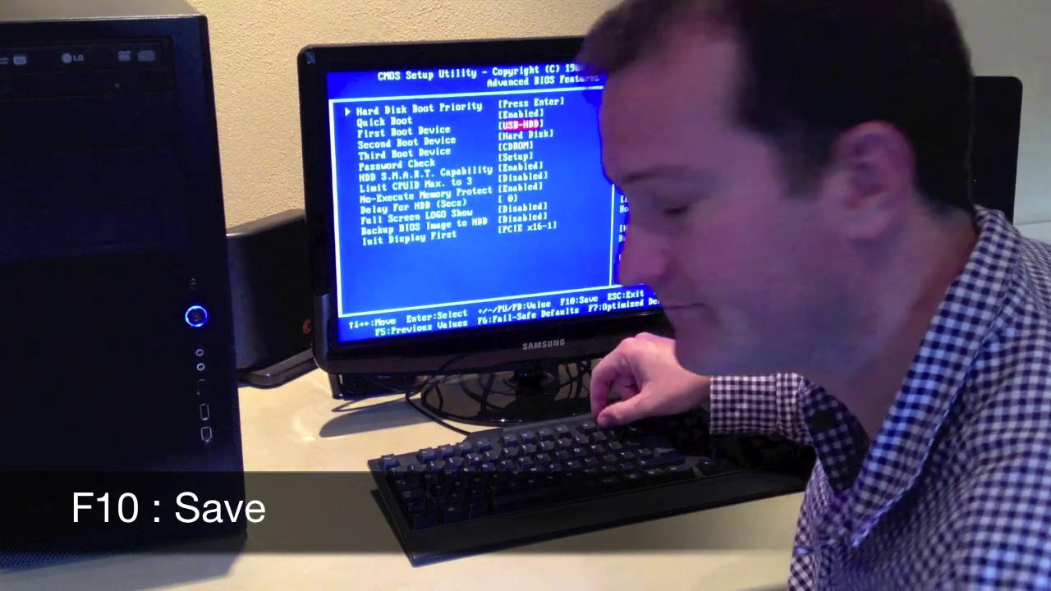
{"action": "key", "text": "f10"}
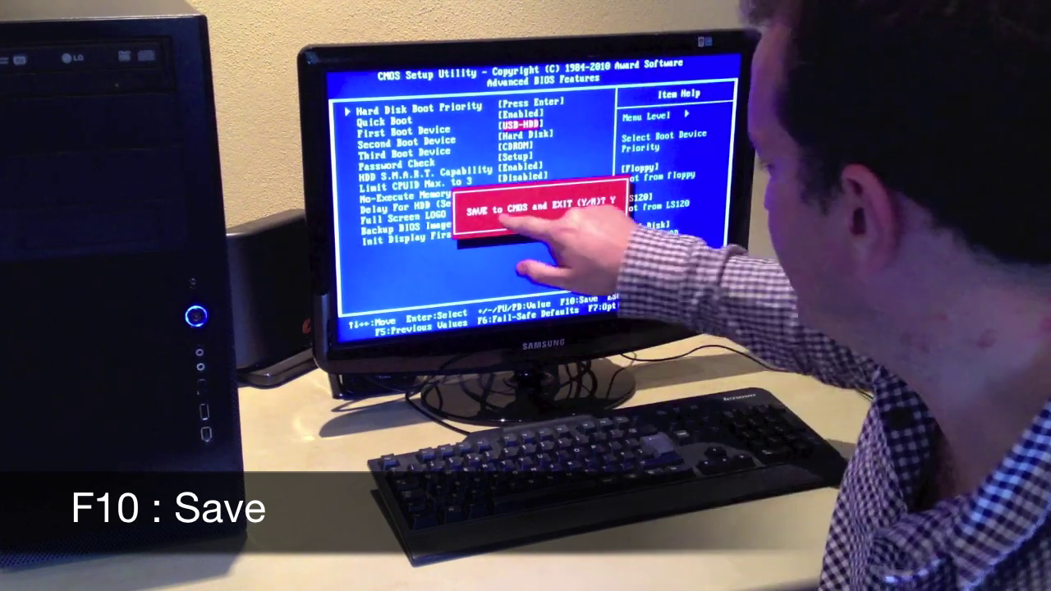